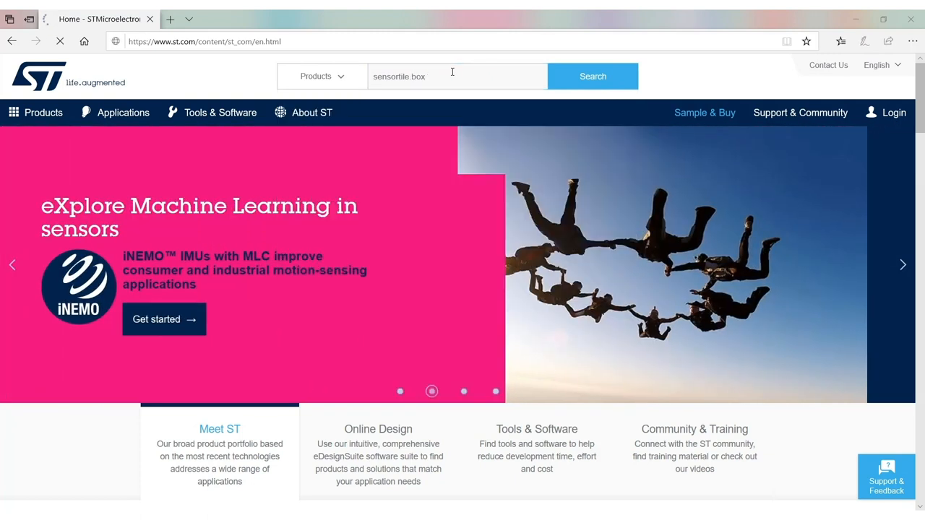
- Search st.com for 'sensortile box' and go to the STEVAL-MKSBOX1V1 product page
click(593, 75)
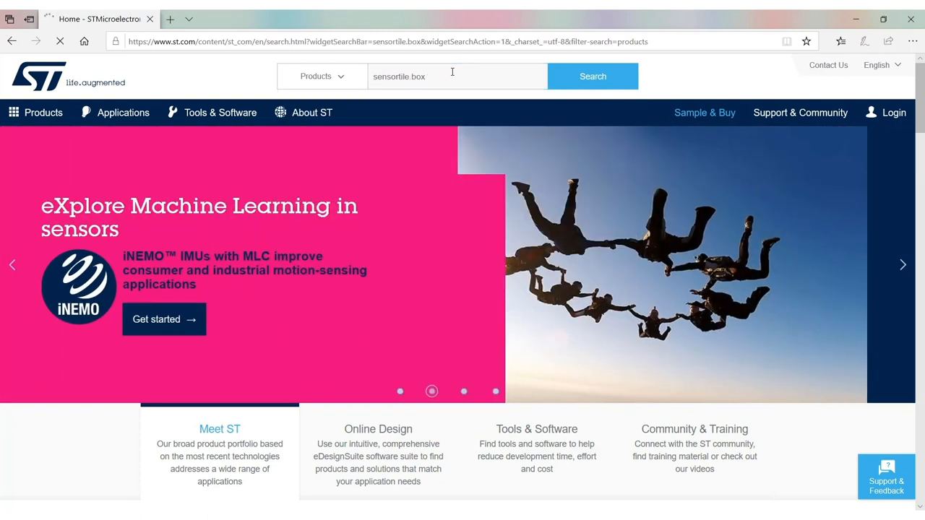
click(593, 75)
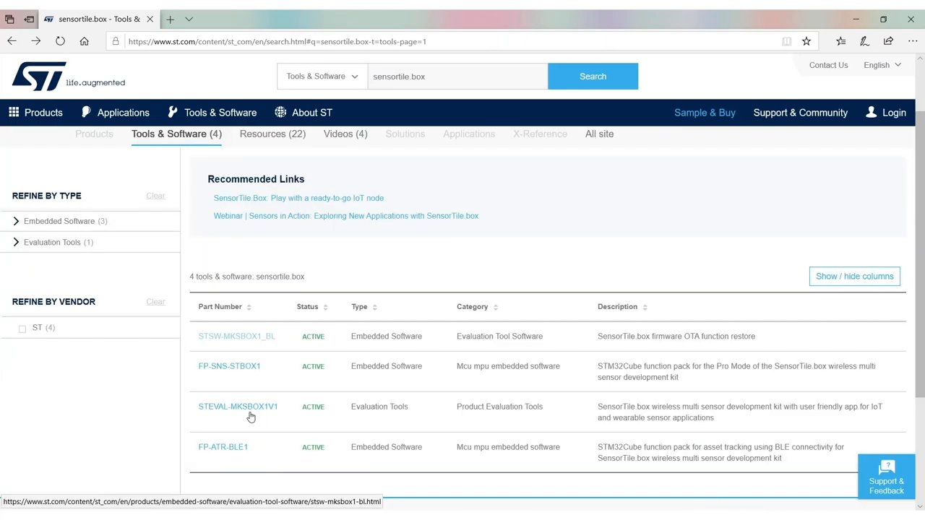
click(237, 406)
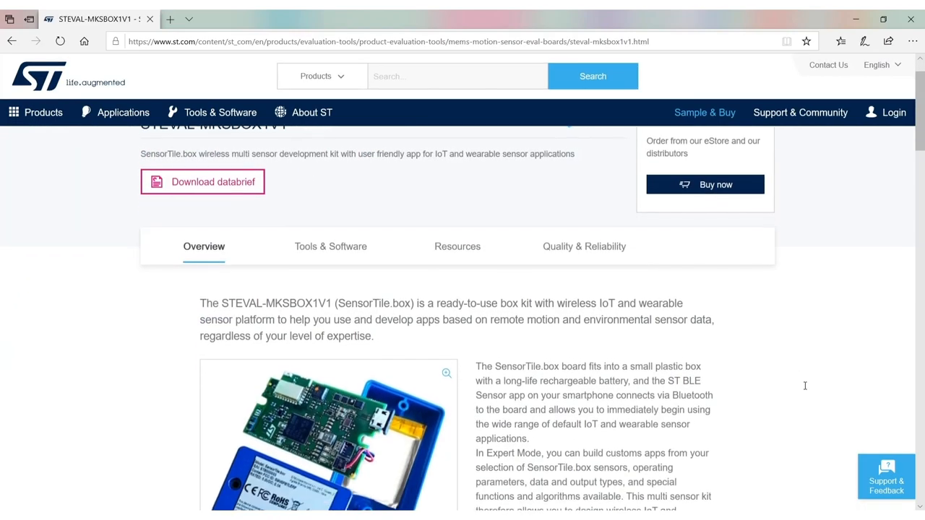
- Read the SensorTile.box overview and expand its full key features list
scroll(down, 3)
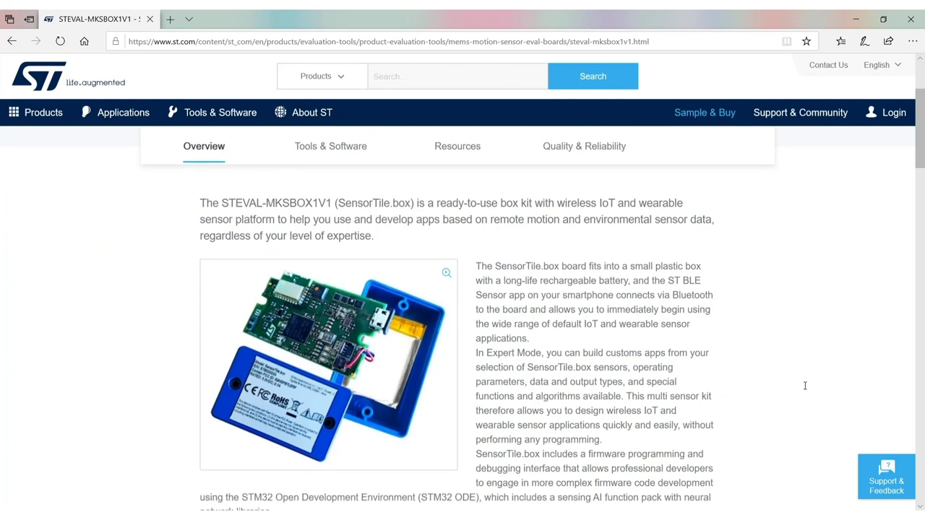
scroll(down, 3)
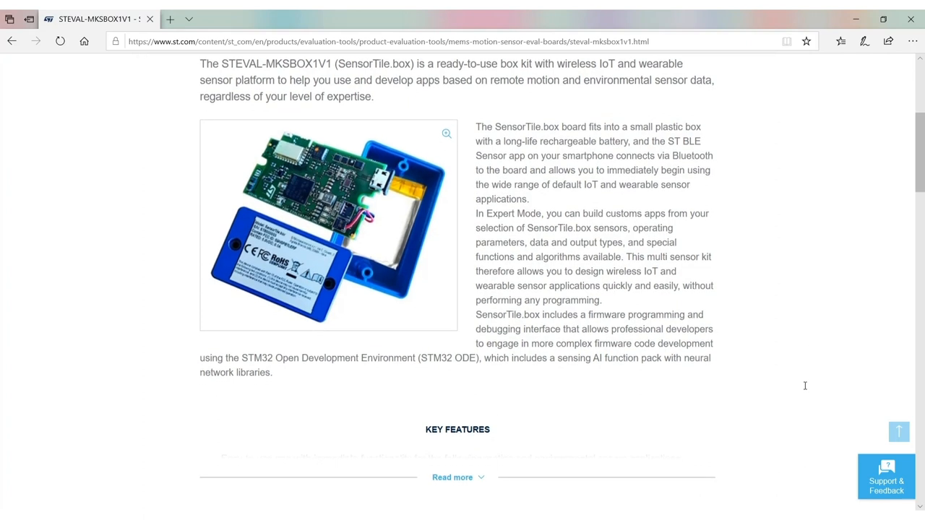
scroll(down, 3)
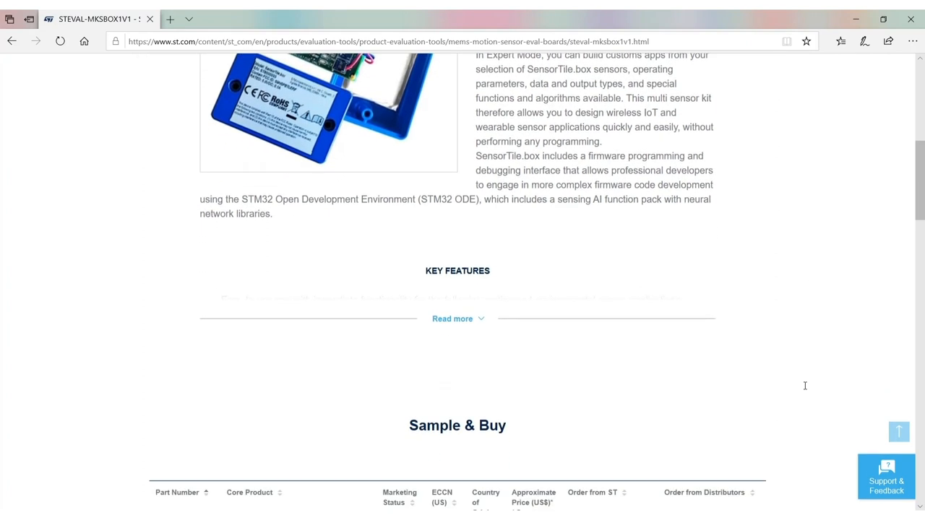
scroll(down, 3)
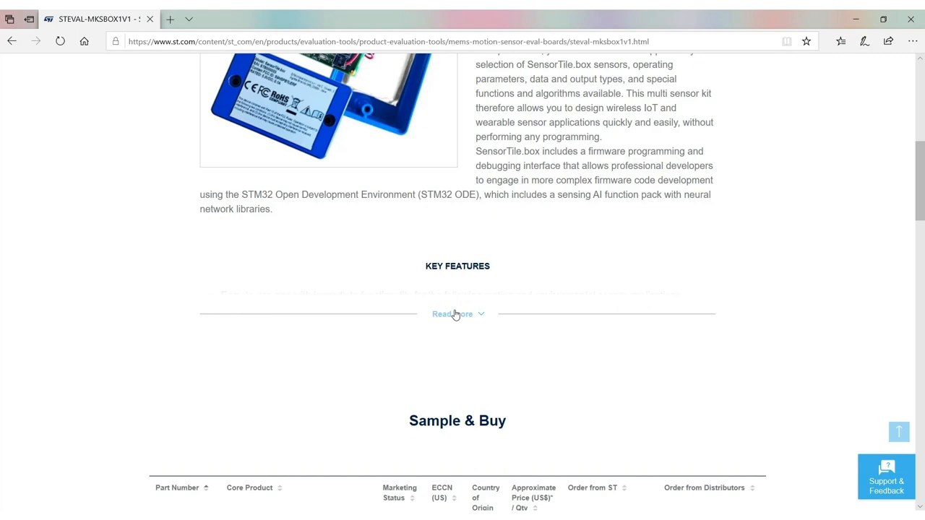
click(452, 313)
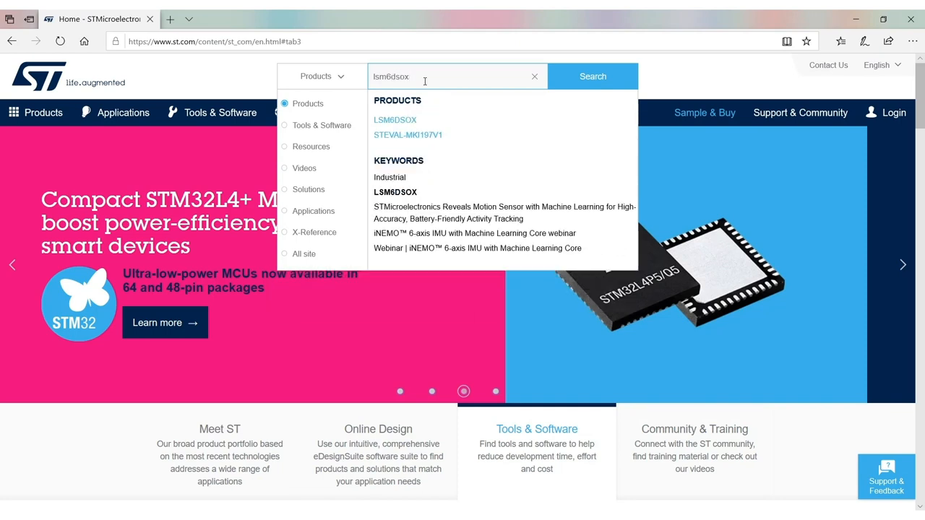
- Search st.com for 'lsm6dsox' and go to the LSM6DSOX product page
click(593, 75)
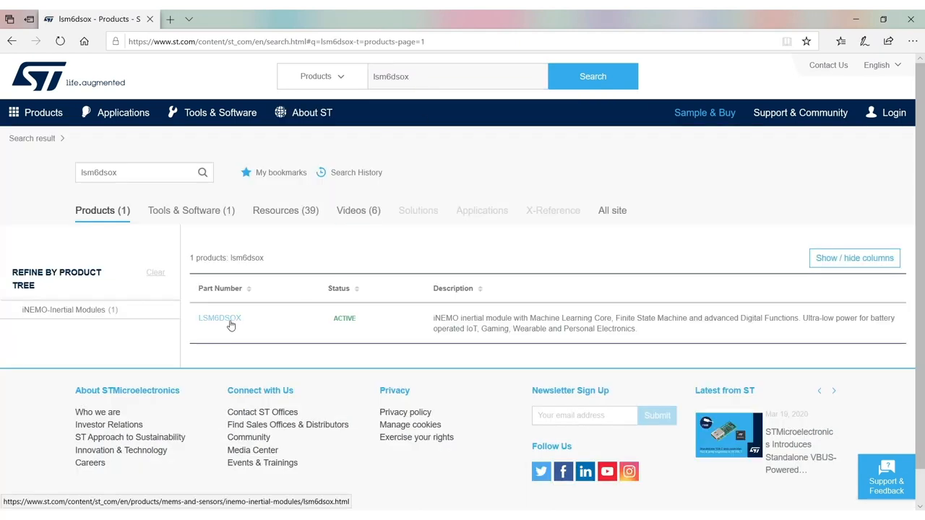
click(220, 318)
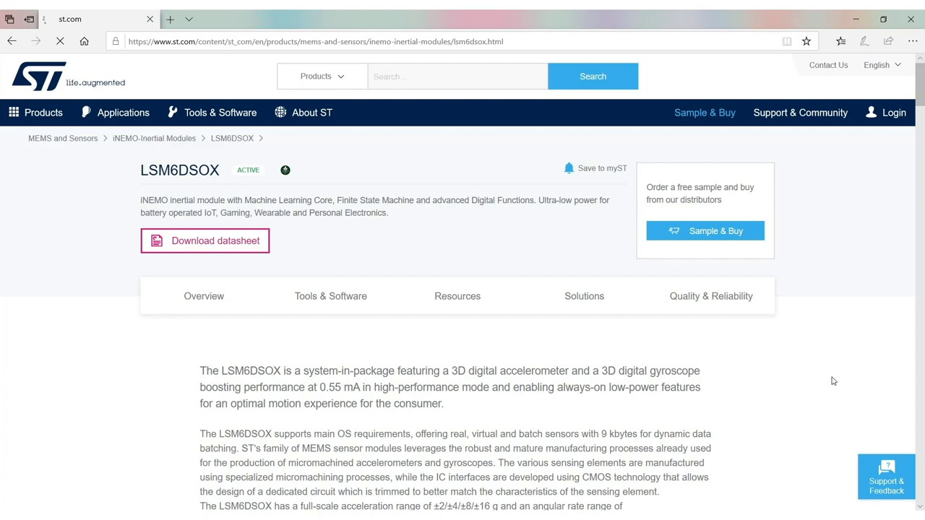
- Read the LSM6DSOX overview and expand its full key features list
scroll(down, 3)
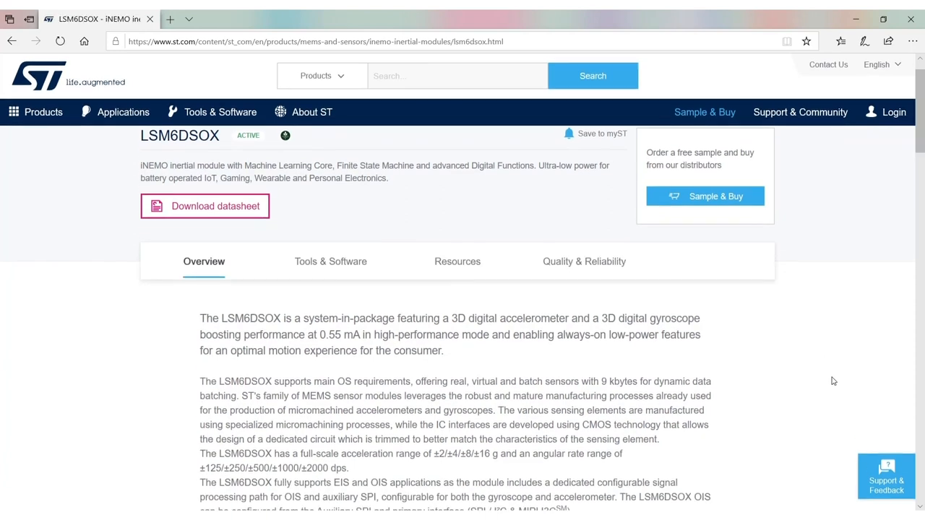
scroll(down, 3)
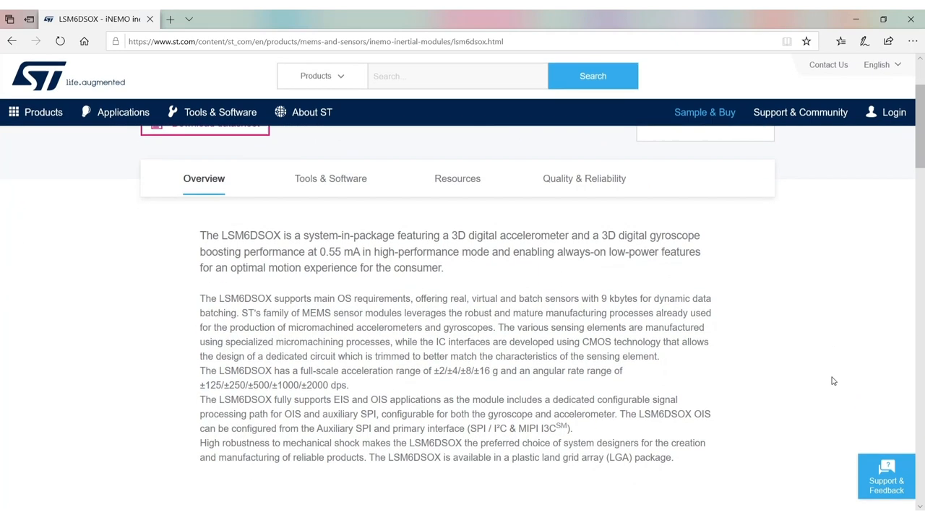
scroll(down, 3)
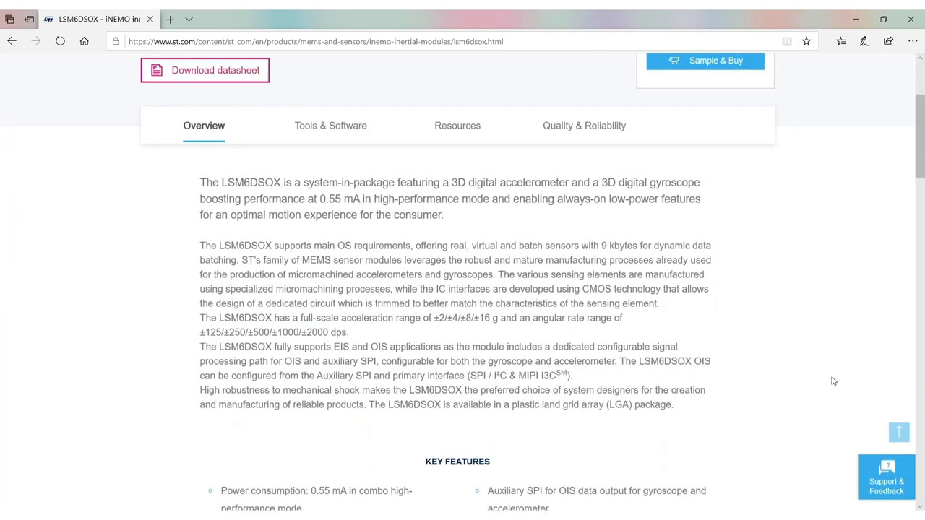
scroll(down, 3)
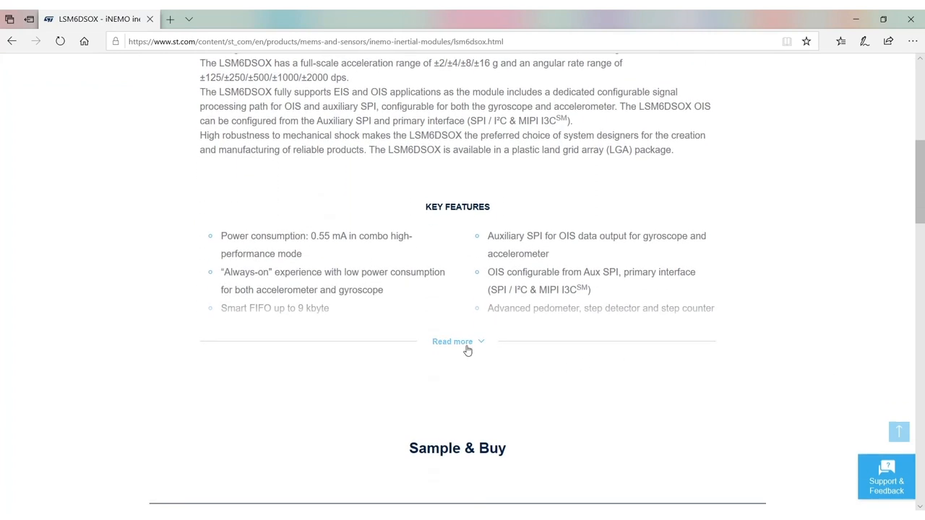
click(453, 341)
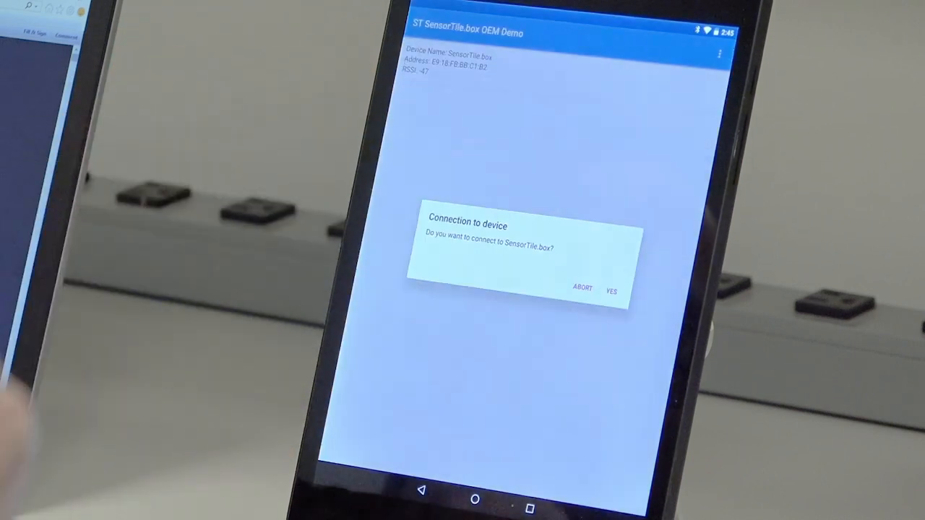
- Confirm the connection to the SensorTile.box and swipe through the Smartphone and Wearable demo tabs
click(611, 289)
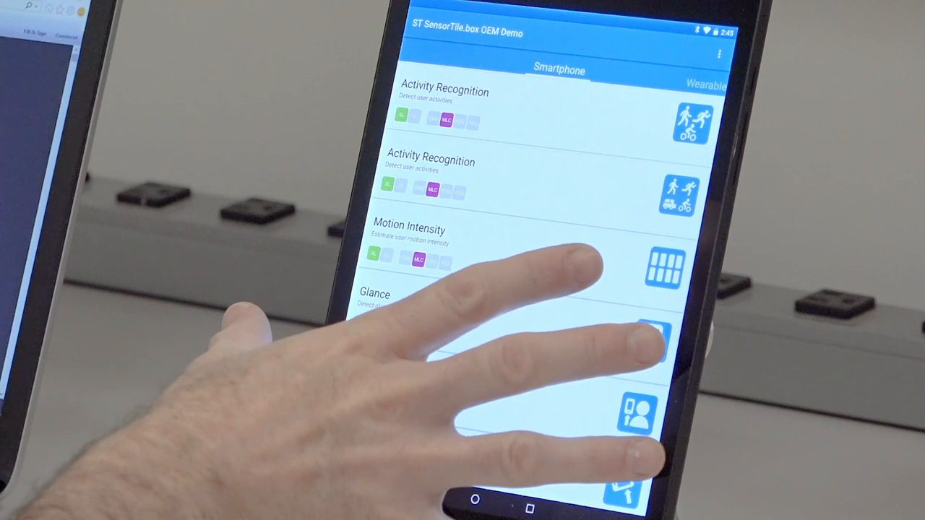
click(558, 69)
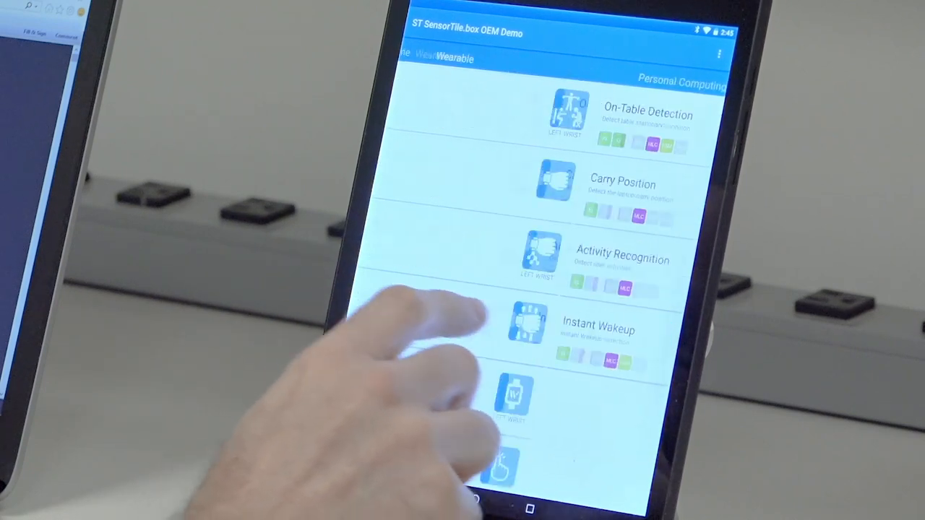
click(558, 69)
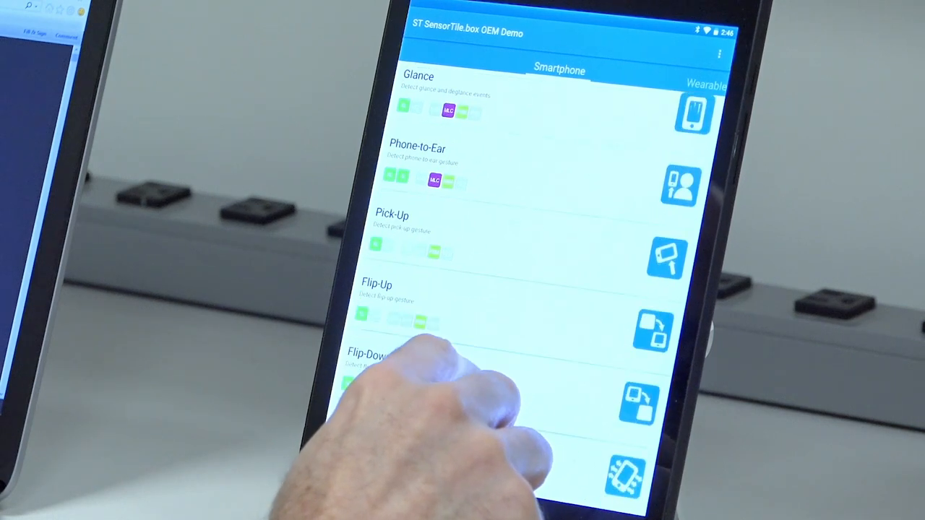
- Move from the Smartphone list to the Wearable demos such as Gym Activity and Wrist-Tilt
click(376, 361)
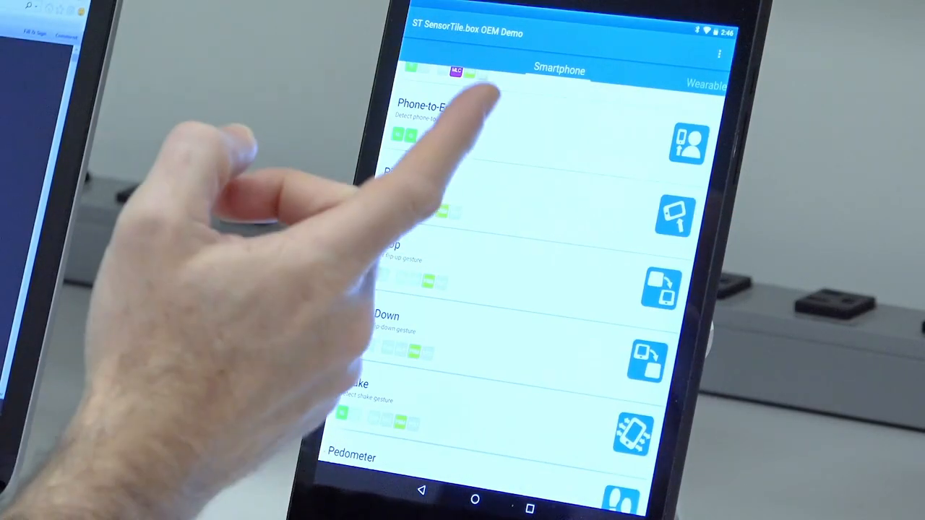
scroll(down, 3)
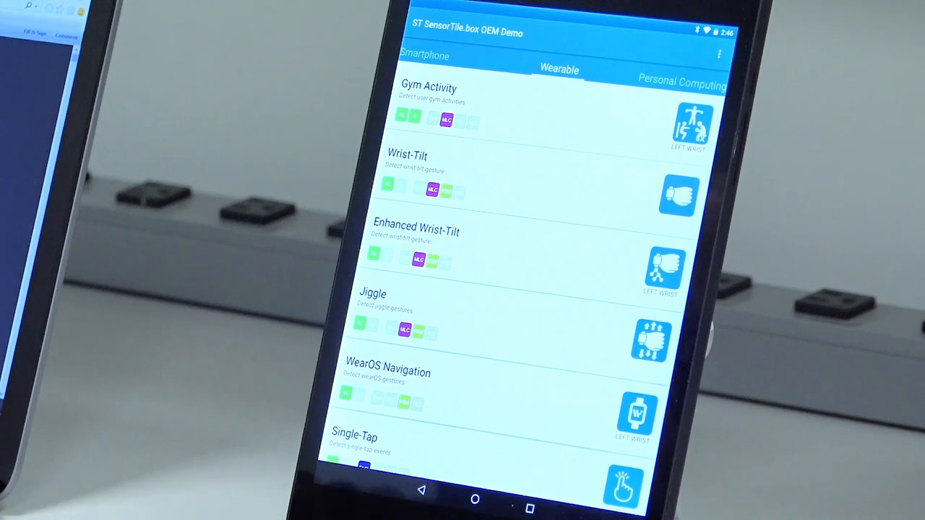
- Swipe past Personal Computing and Automotive to the Generic demos headed by Vibration Monitoring
click(416, 231)
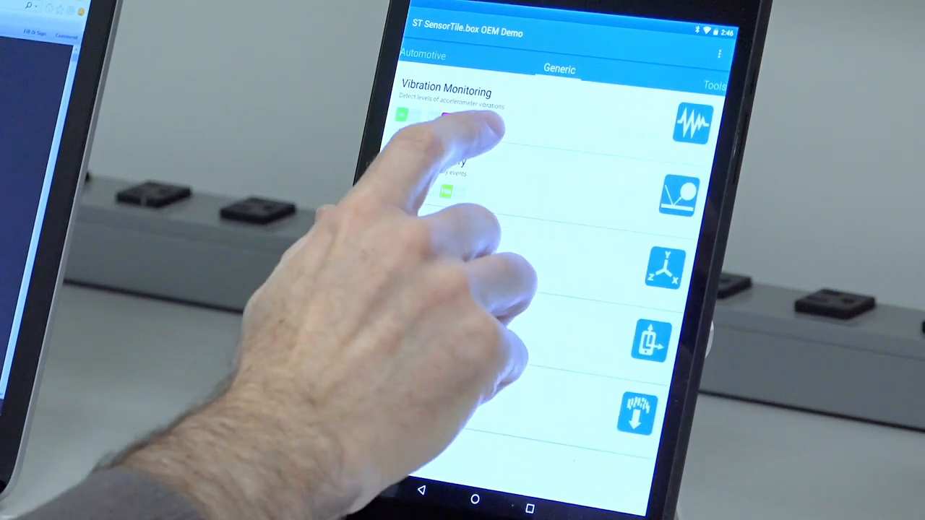
- Swipe from Generic to the Tools list with UCF Loader, Log and Mass-Storage
click(445, 98)
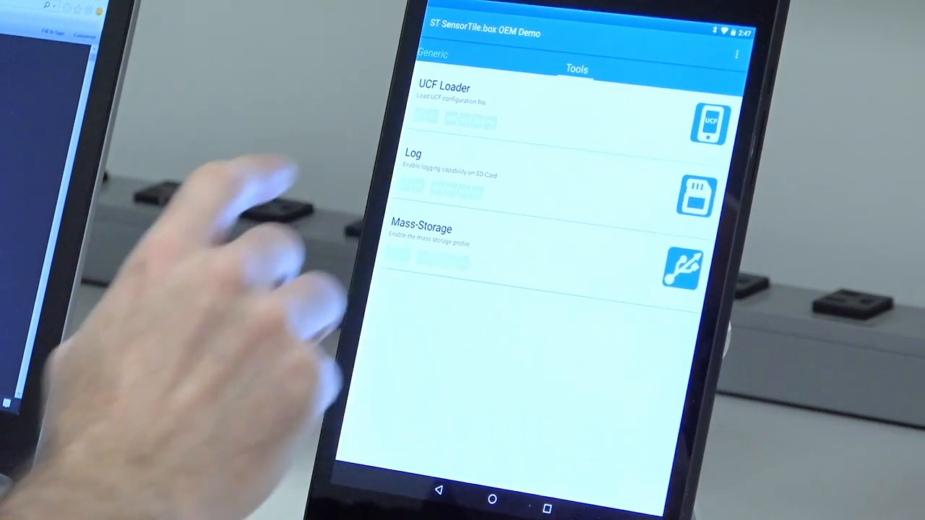
- Open the Log tool showing accelerometer and gyroscope SD-card logging settings
click(695, 196)
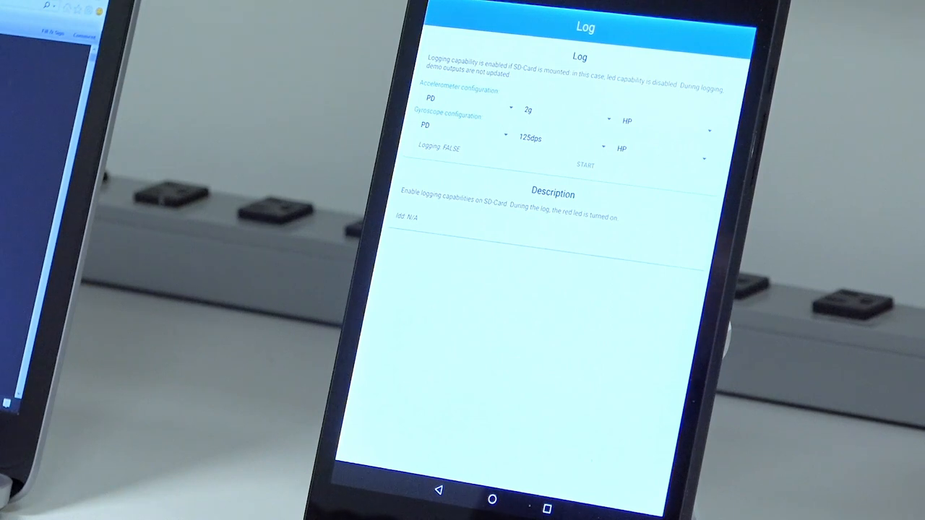